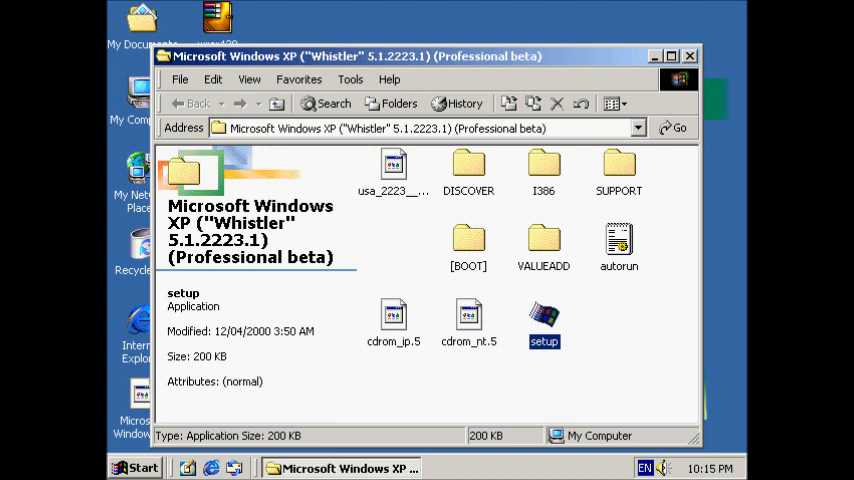
Launch the setup program from the Whistler CD's root folder
double_click(544, 316)
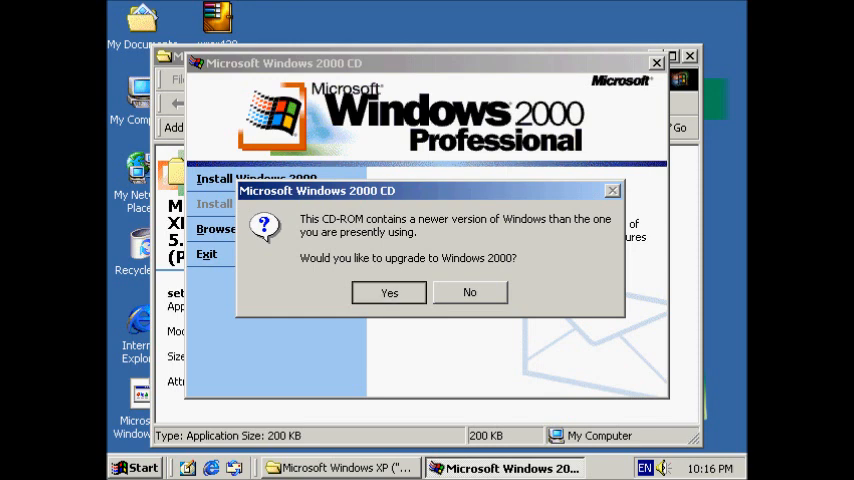
Accept the upgrade prompt and proceed with 'Upgrade to Windows 2000 (Recommended)'
left_click(388, 292)
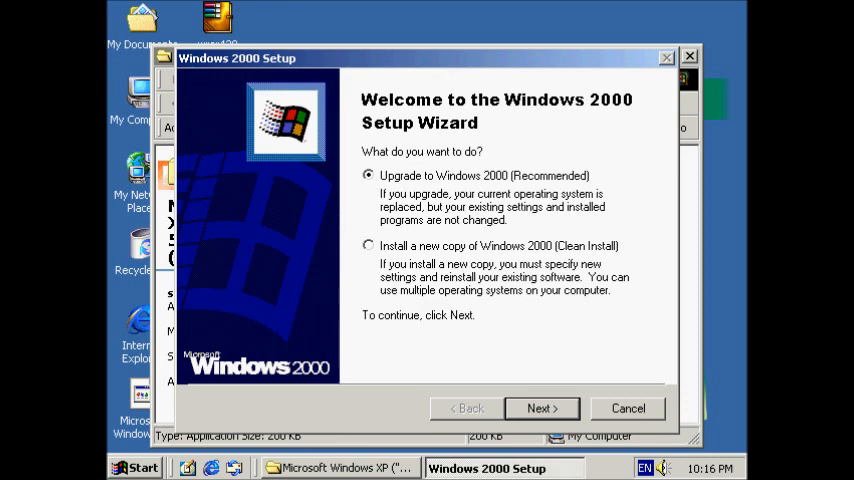
left_click(540, 408)
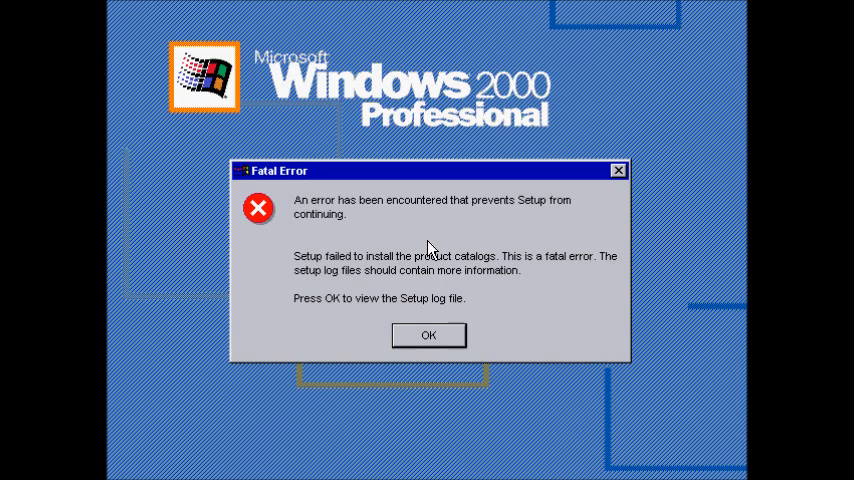
Acknowledge the Fatal Error dialog to view the System Setup Log
left_click(428, 336)
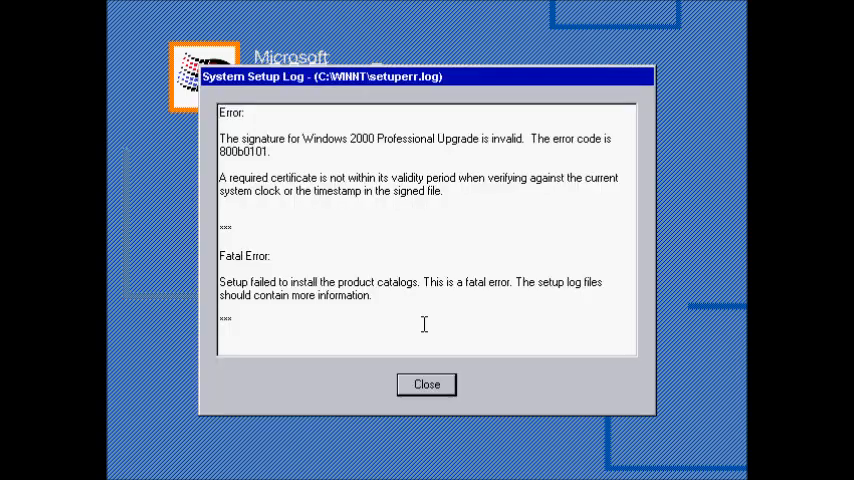
mouse_move(204, 122)
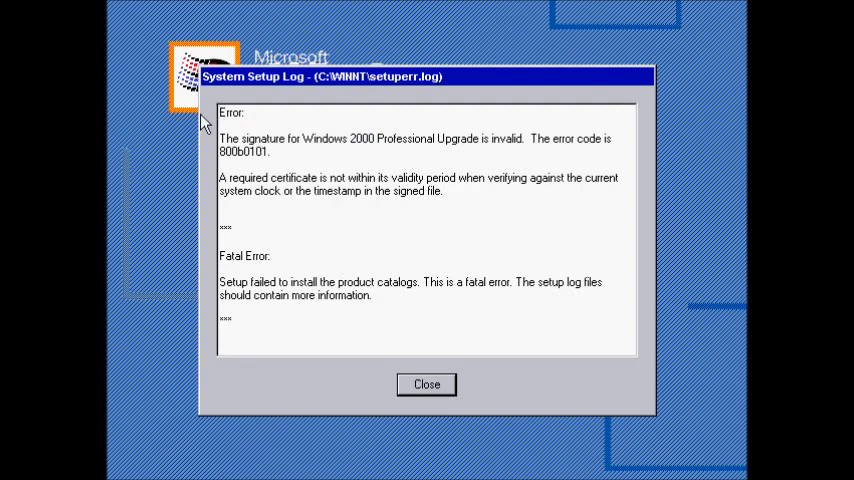
mouse_move(182, 176)
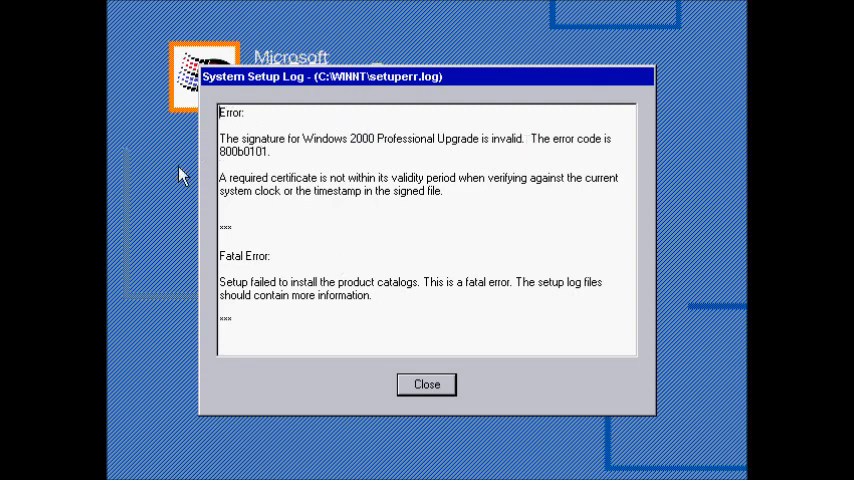
mouse_move(470, 178)
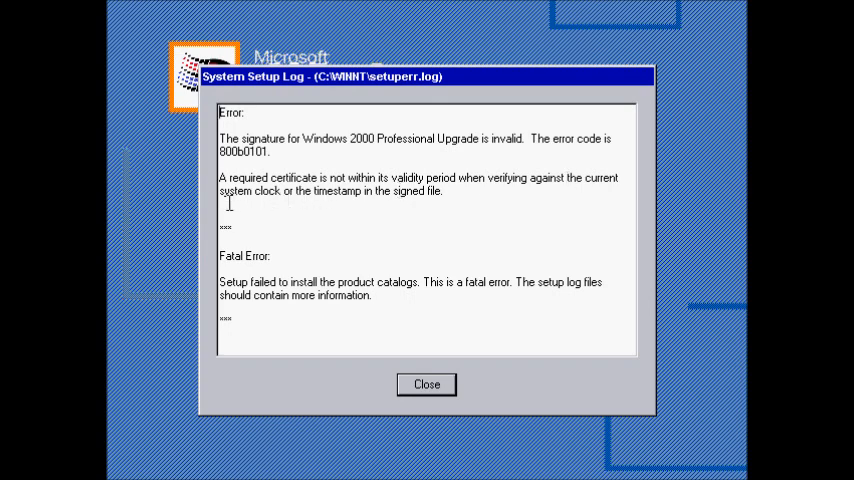
mouse_move(344, 198)
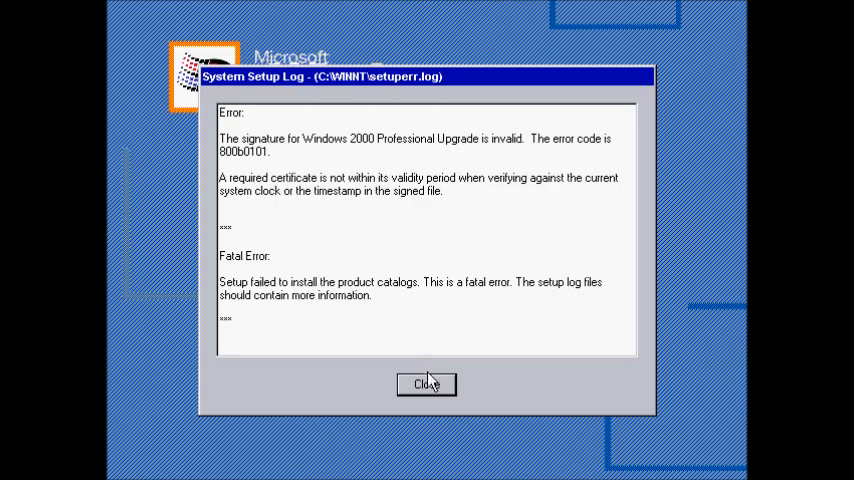
Close the System Setup Log so setup continues into device installation
left_click(424, 384)
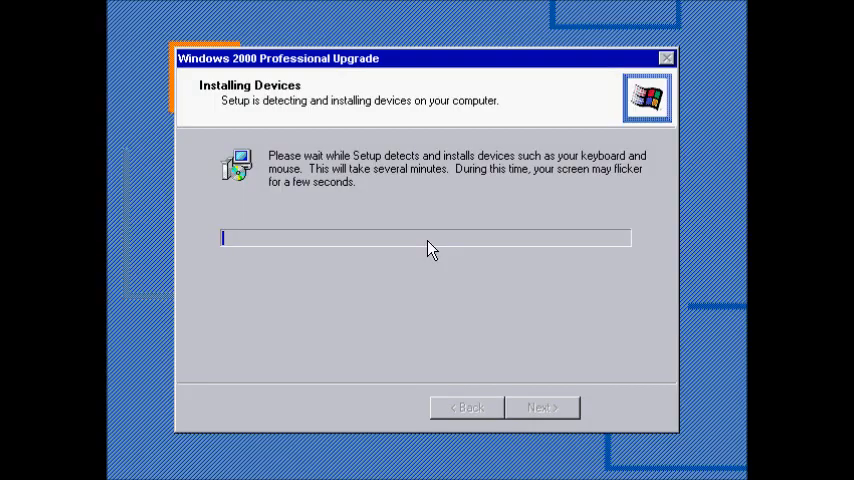
mouse_move(416, 268)
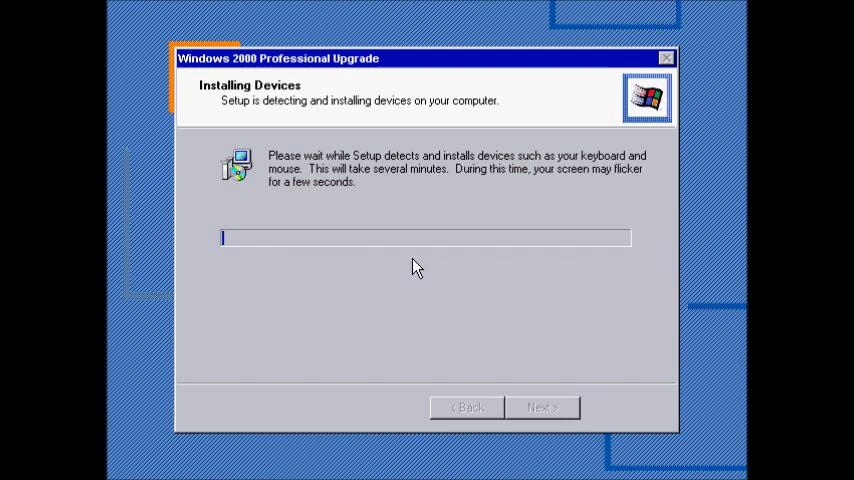
mouse_move(386, 324)
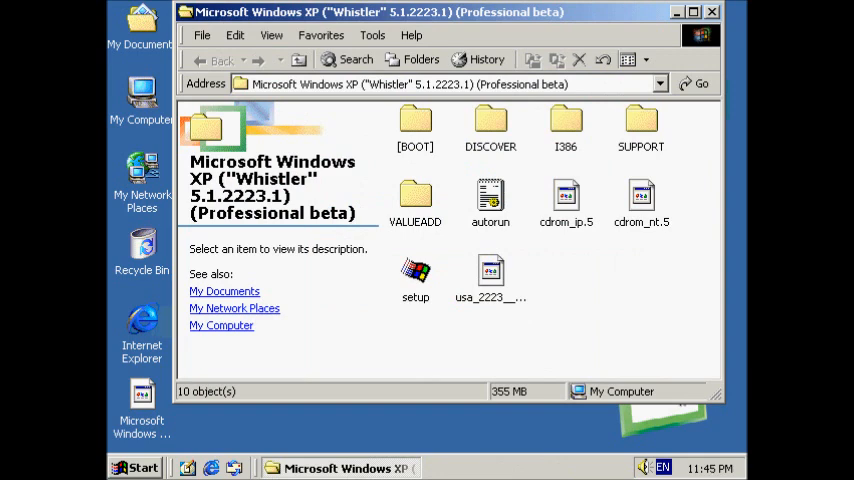
Close the CD folder window and reach Control Panel from the Start menu
left_click(712, 12)
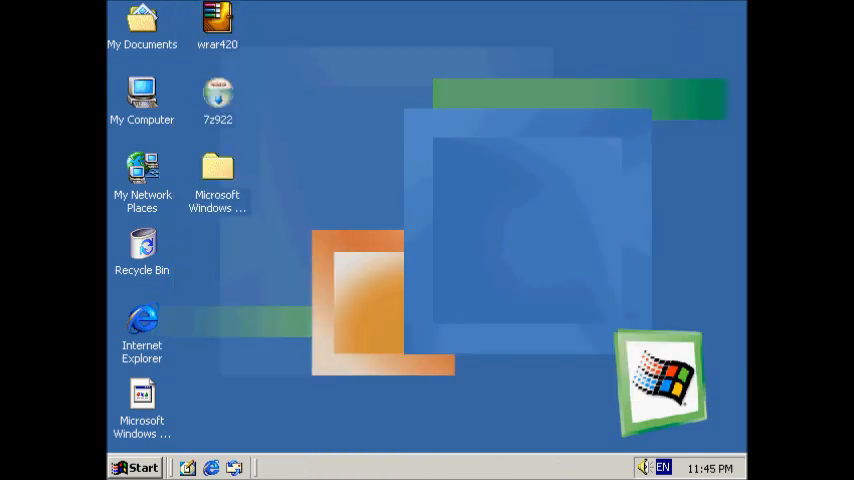
left_click(136, 468)
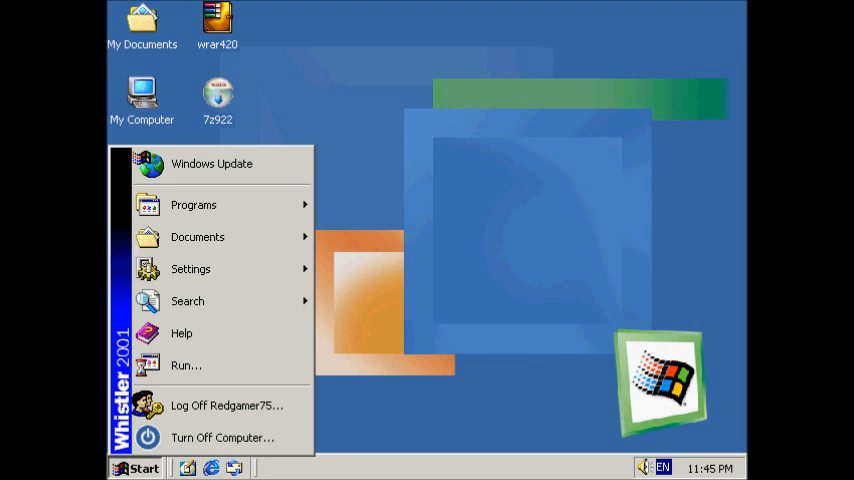
mouse_move(180, 332)
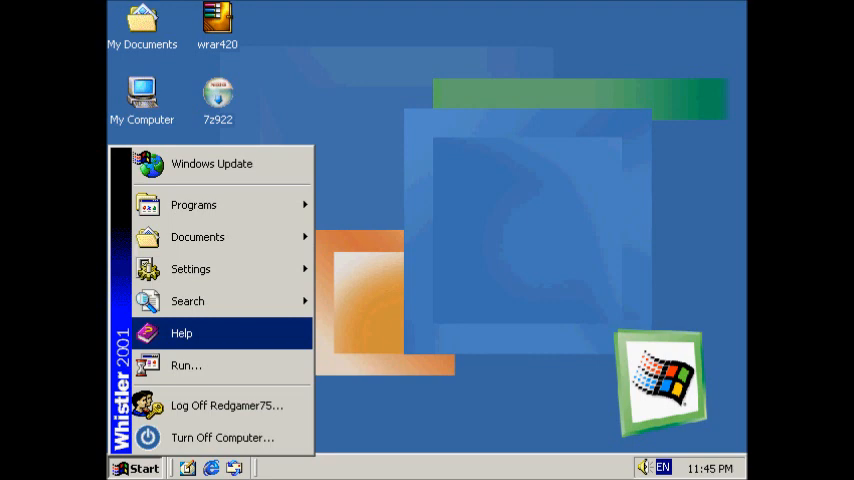
mouse_move(220, 404)
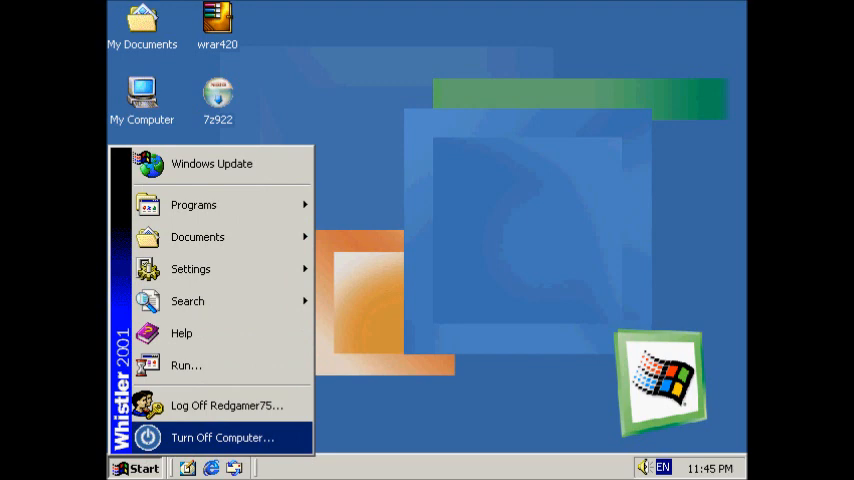
mouse_move(228, 404)
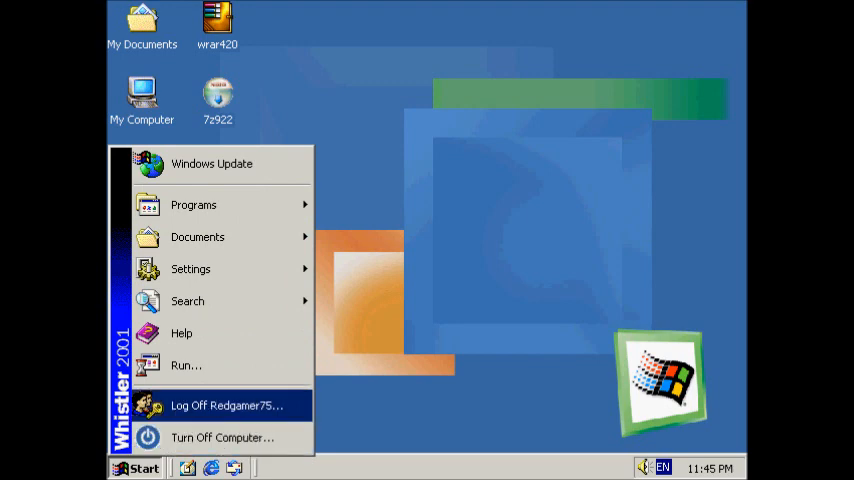
left_click(192, 204)
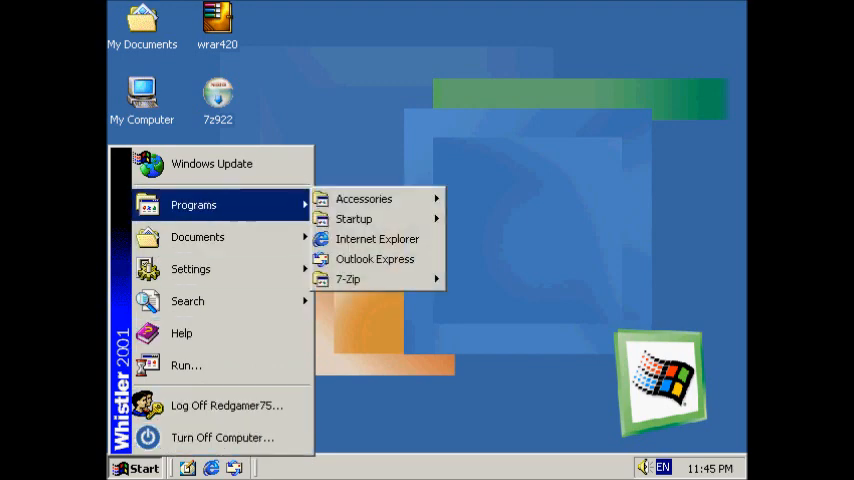
left_click(364, 198)
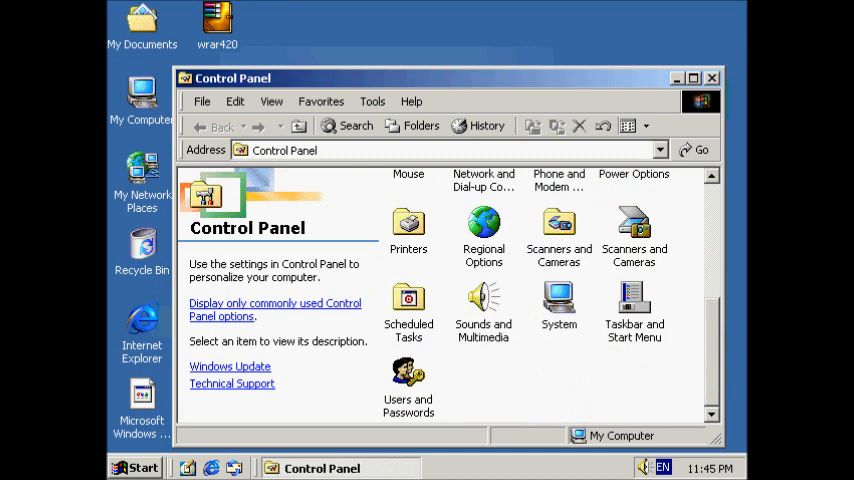
In Users and Passwords, move the third account from Guests to Administrators and confirm
double_click(408, 390)
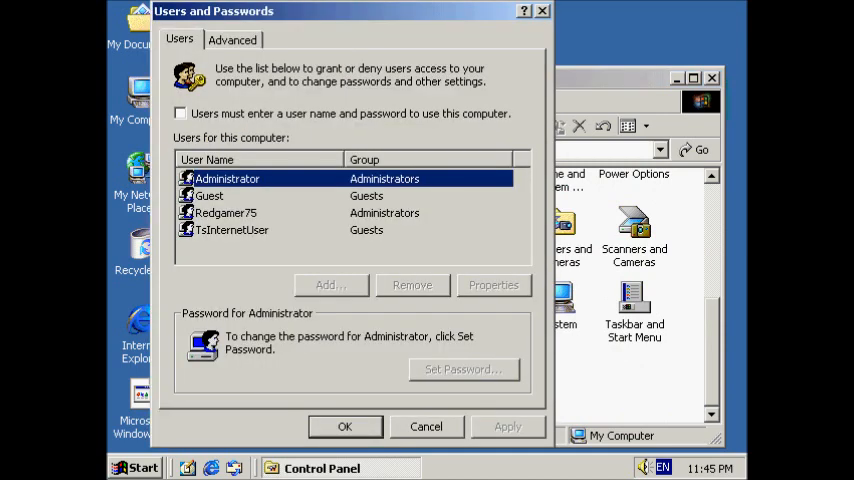
left_click(232, 38)
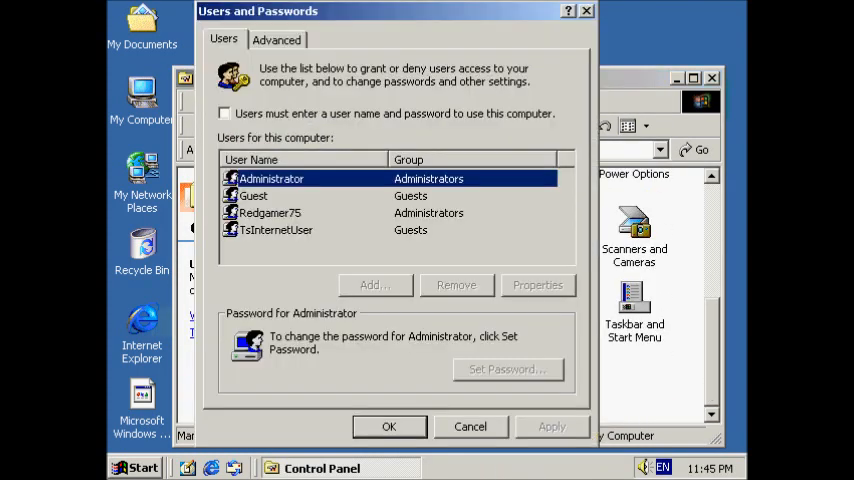
left_click(224, 112)
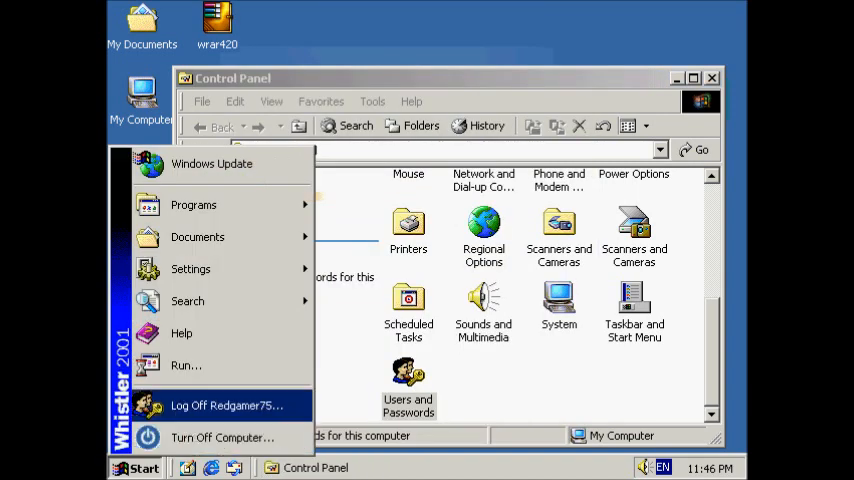
Step through the Getting Started Discover Windows tips and close the guide
left_click(408, 390)
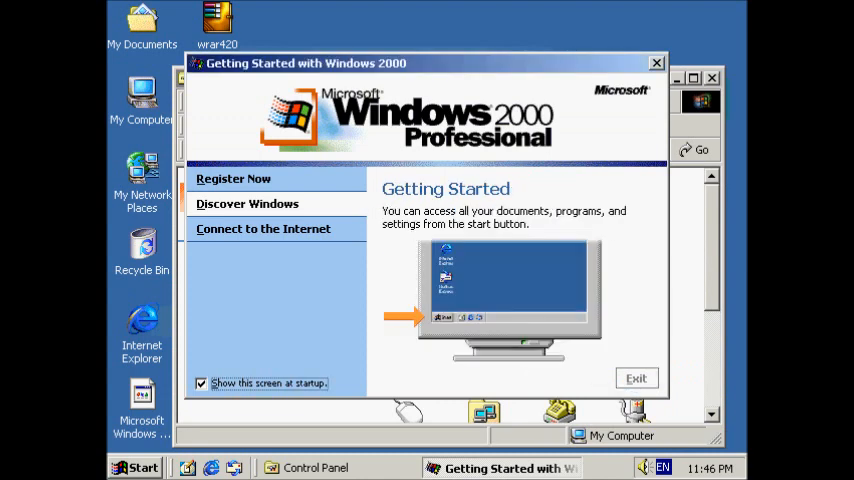
left_click(248, 204)
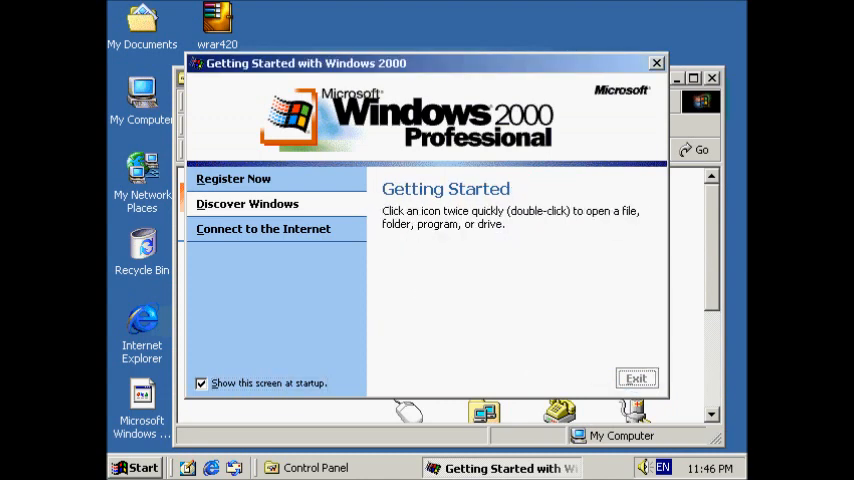
left_click(636, 378)
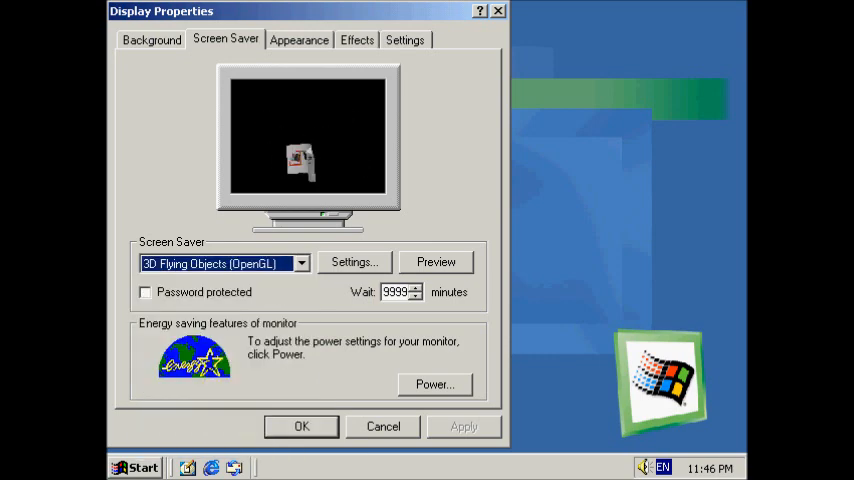
Choose Logon Screen Saver, decline the Explorer crash report, and view the visual effects settings
left_click(222, 264)
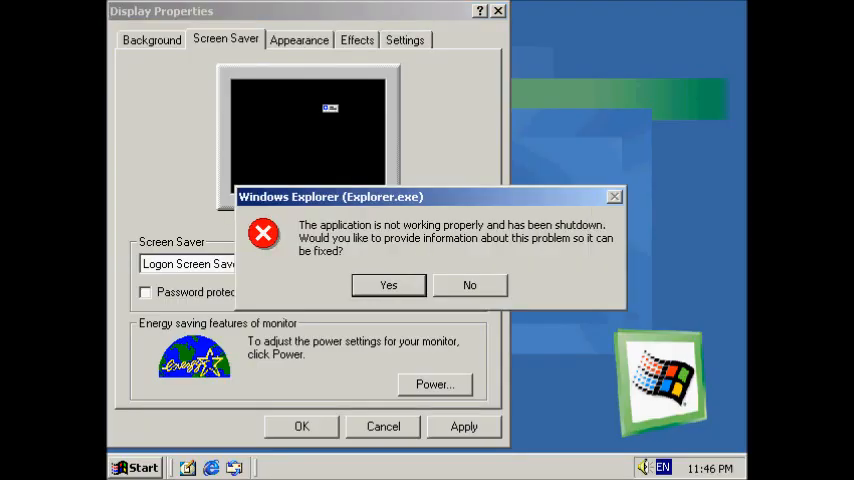
mouse_move(470, 284)
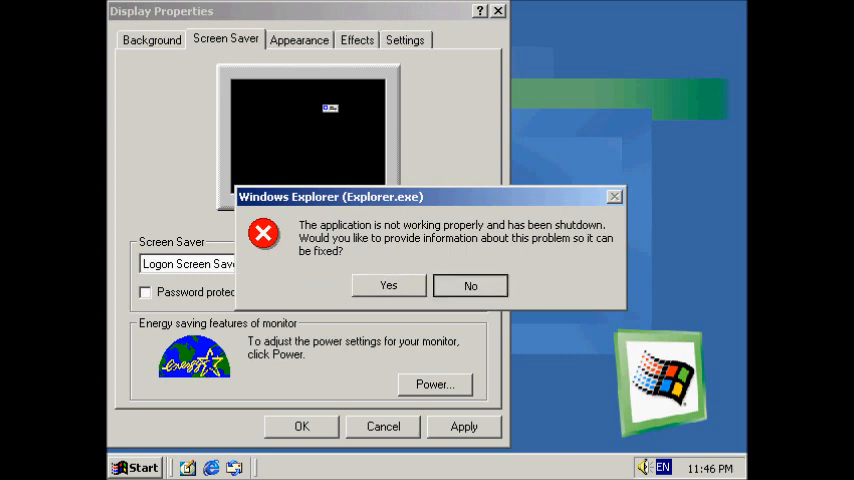
left_click(470, 284)
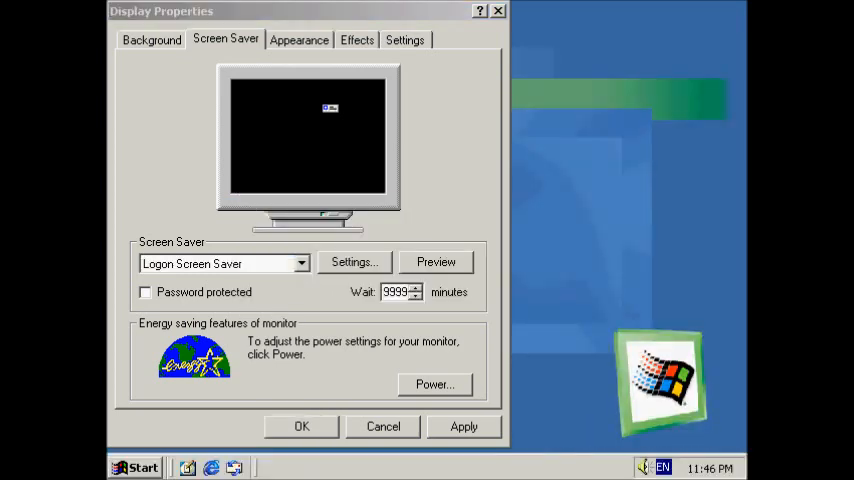
left_click(298, 40)
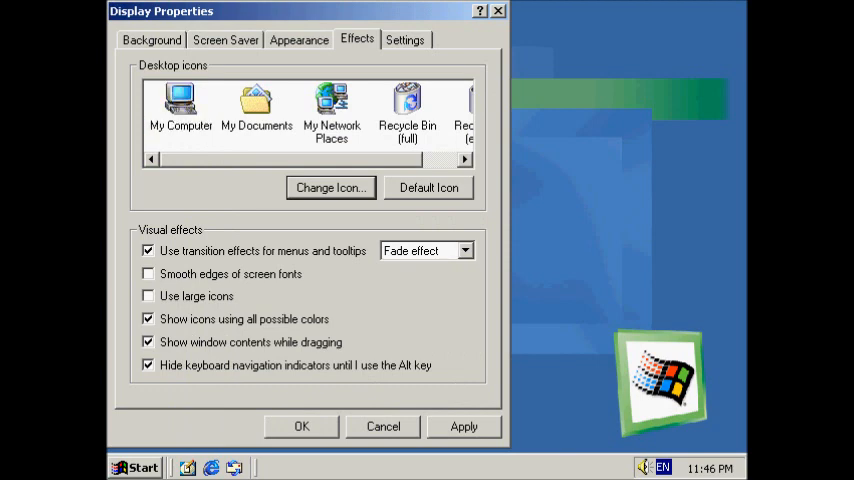
Browse alternative My Documents icons without changing, then select Logon Screen Saver
left_click(256, 104)
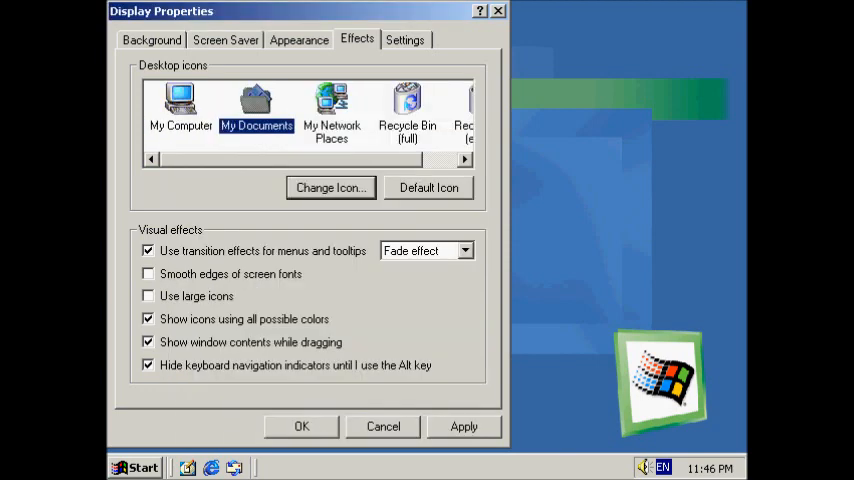
left_click(330, 188)
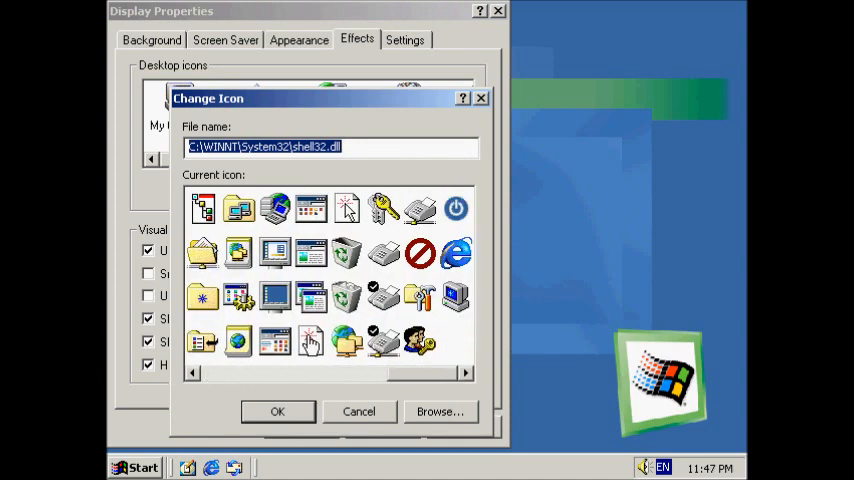
left_click(358, 412)
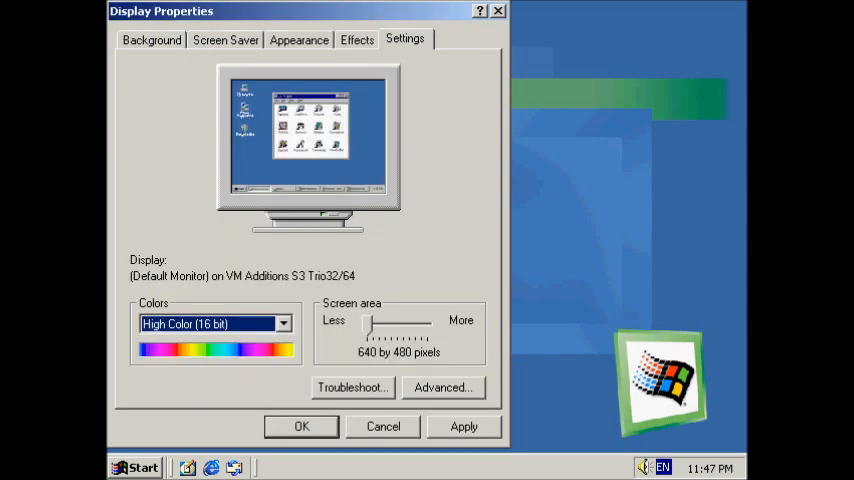
left_click(224, 40)
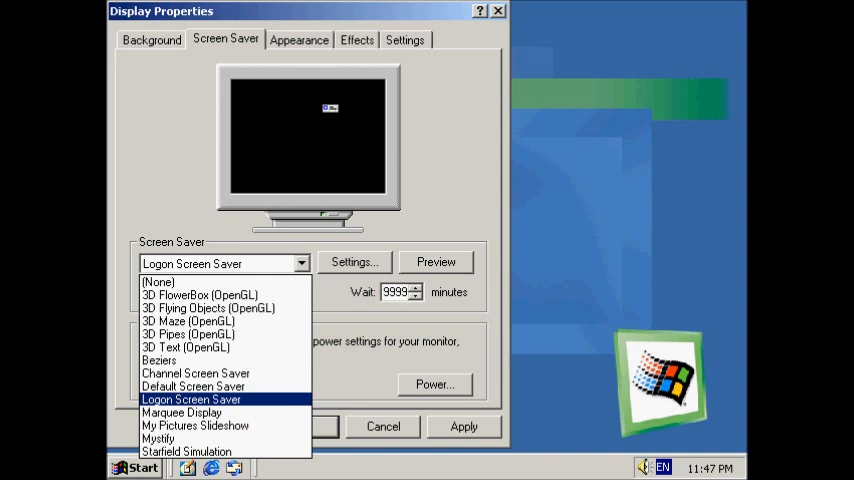
left_click(192, 400)
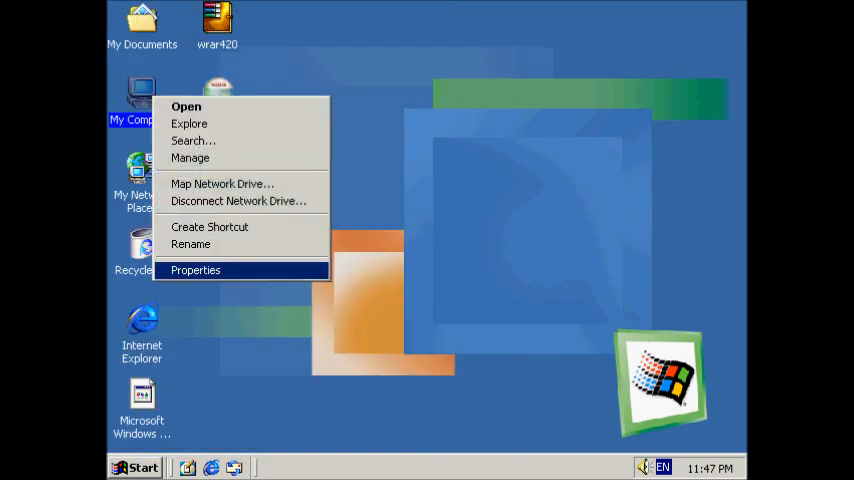
left_click(196, 270)
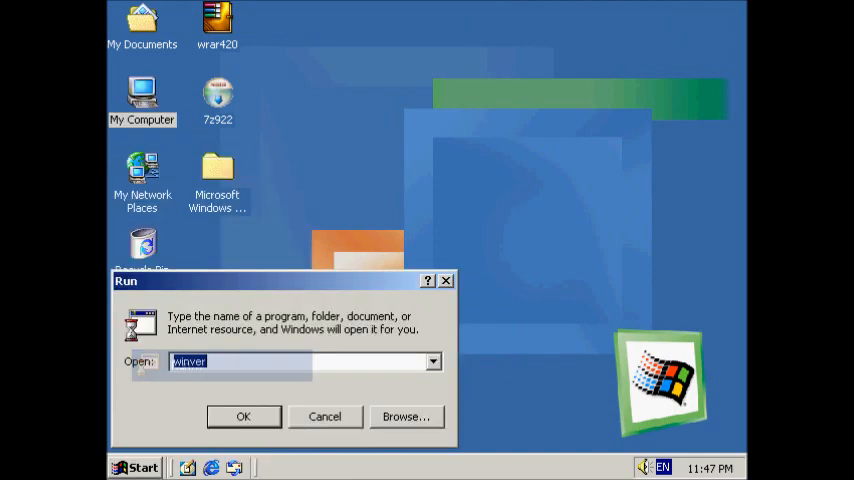
left_click(242, 416)
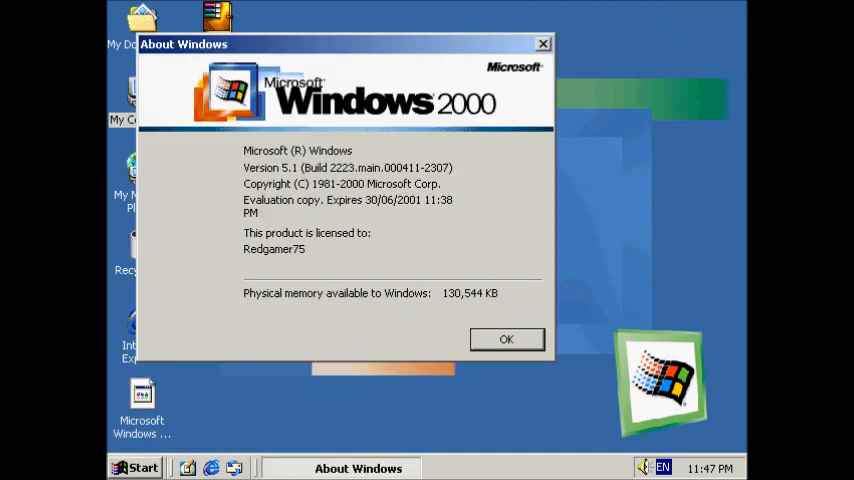
left_click(506, 340)
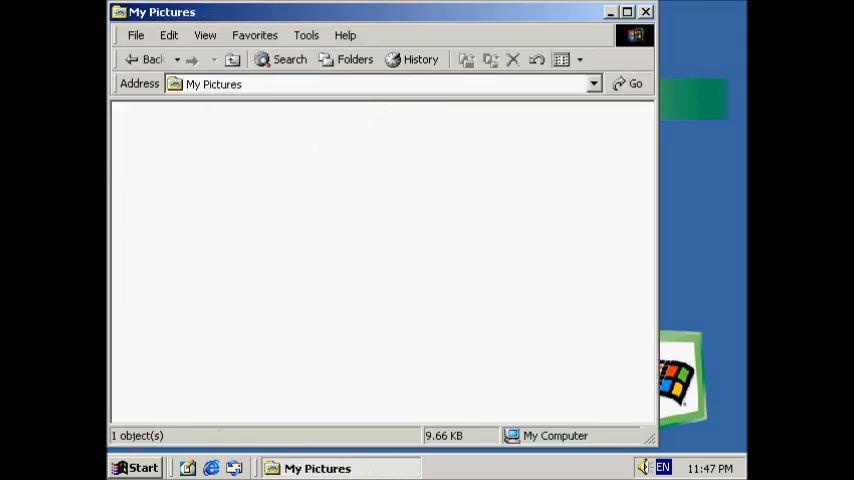
left_click(364, 120)
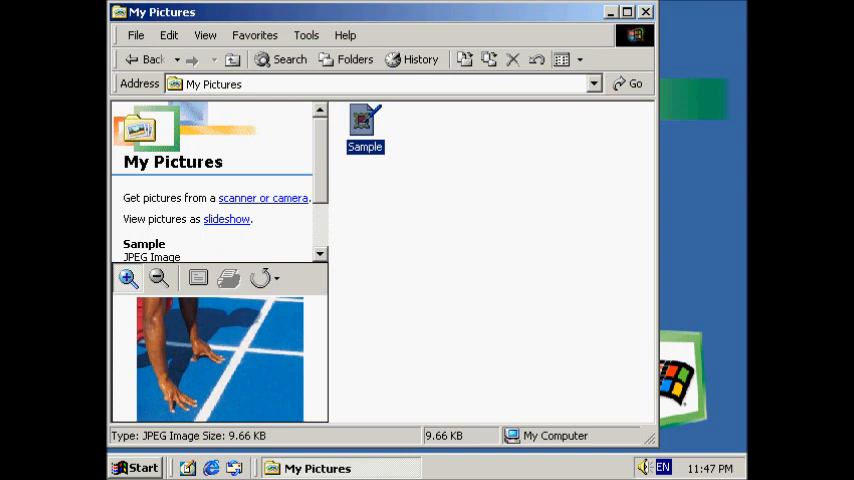
left_click(644, 12)
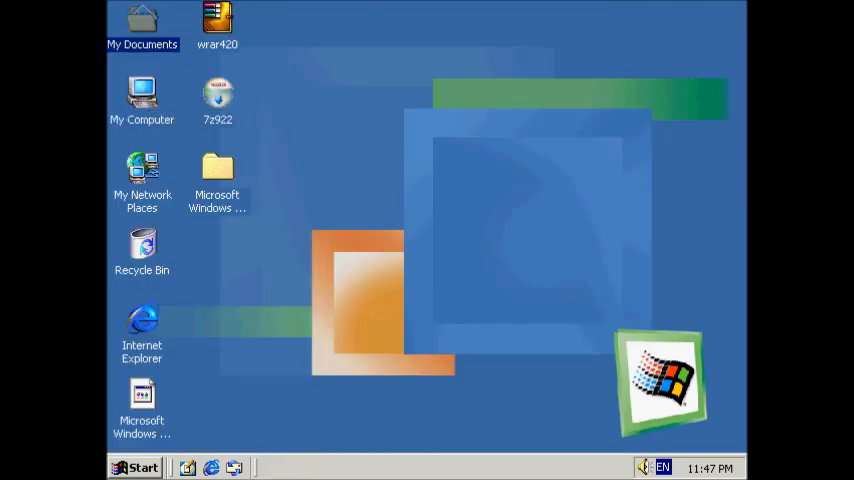
left_click(342, 32)
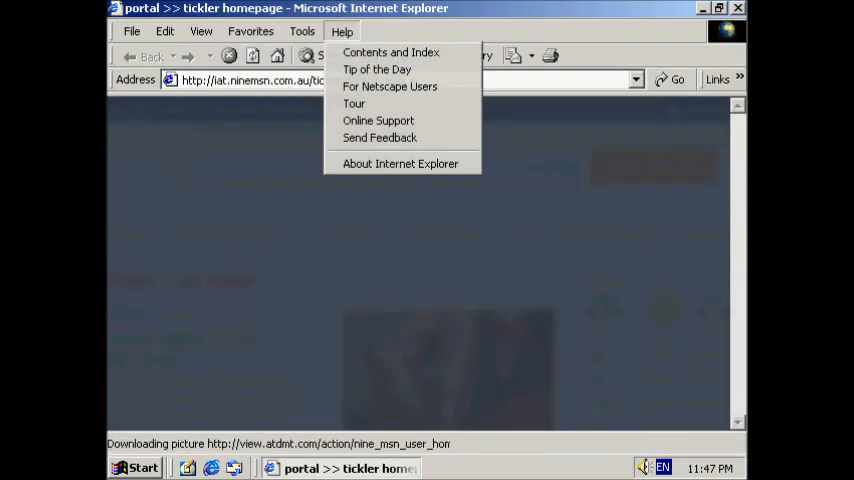
left_click(400, 164)
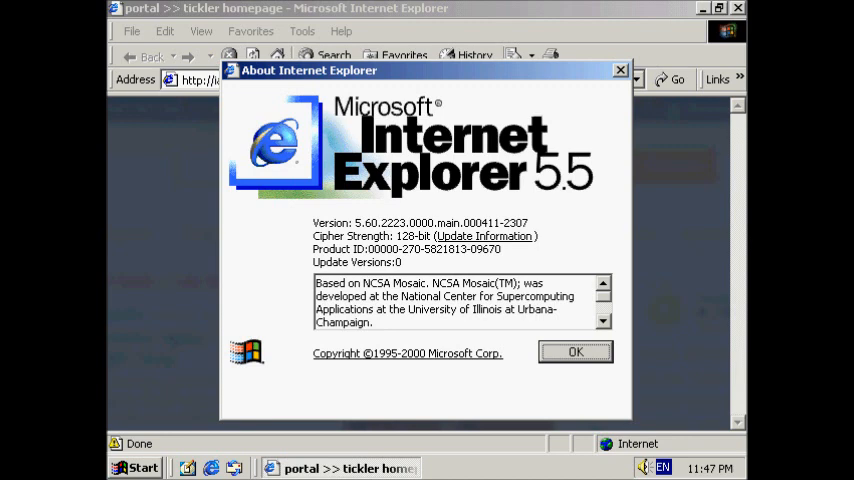
left_click(576, 352)
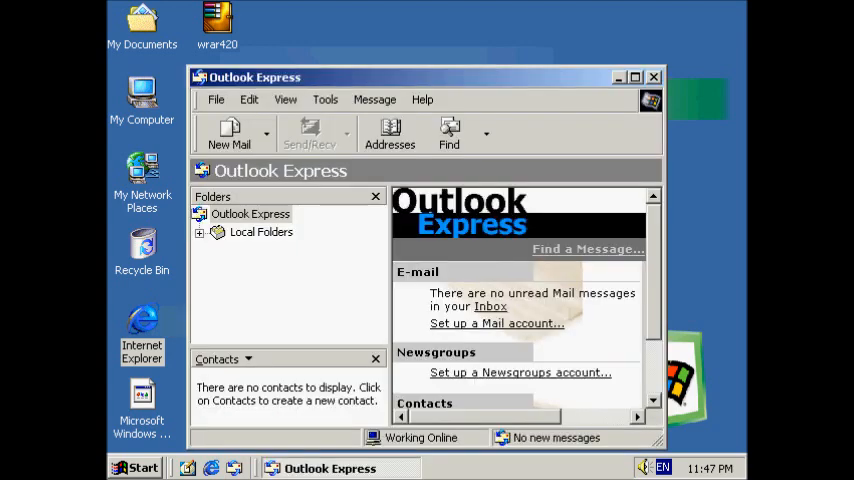
View the About box showing Outlook Express version 5.00.2919.6700 and dismiss it
left_click(422, 100)
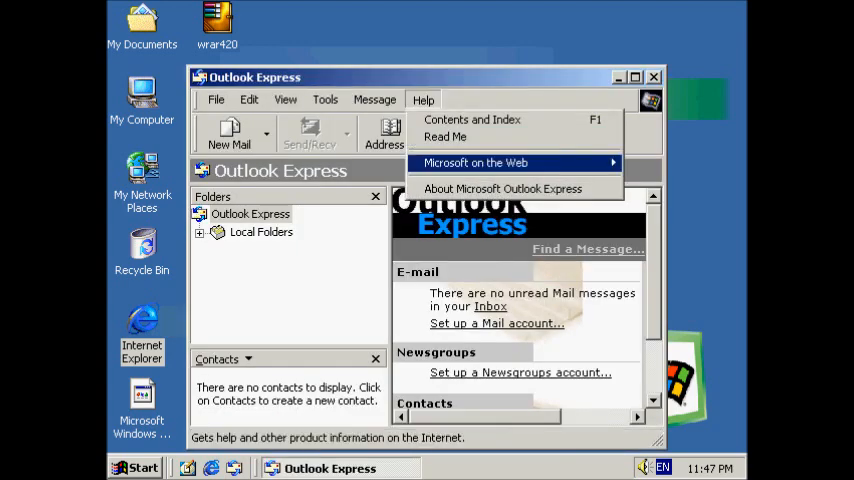
left_click(502, 188)
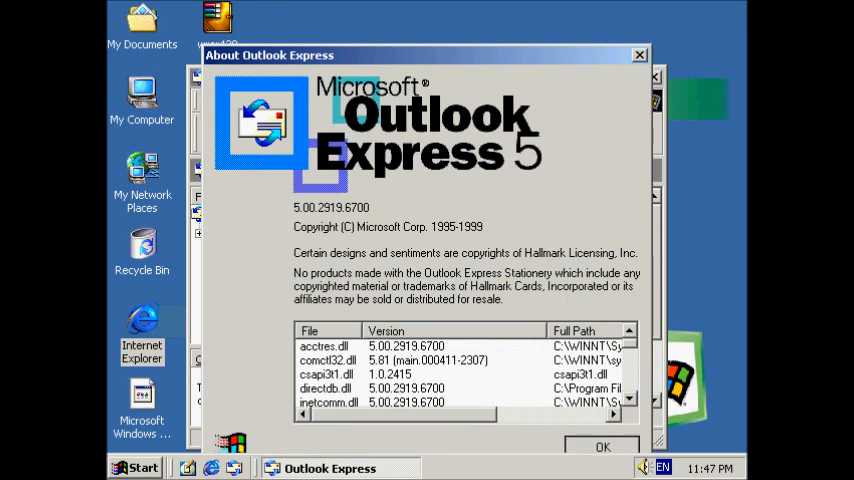
left_click(602, 446)
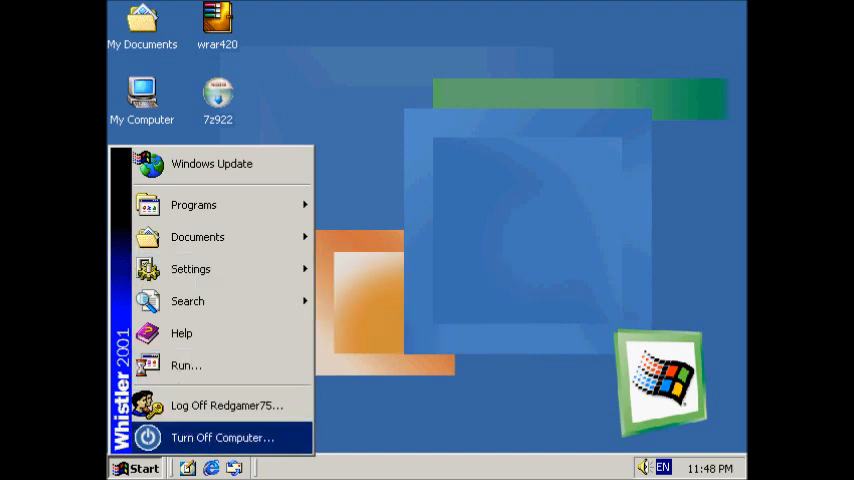
Shut down the Whistler build 2223 machine via Start > Turn Off Computer and confirm Turn Off
left_click(220, 436)
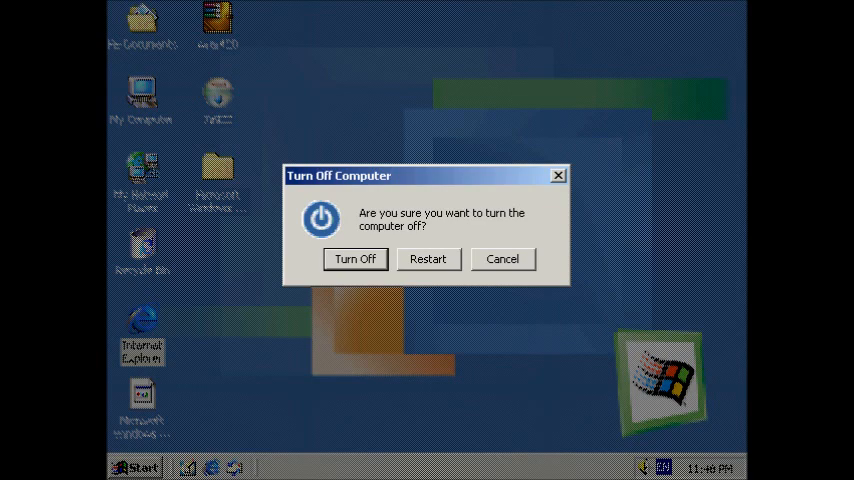
left_click(502, 260)
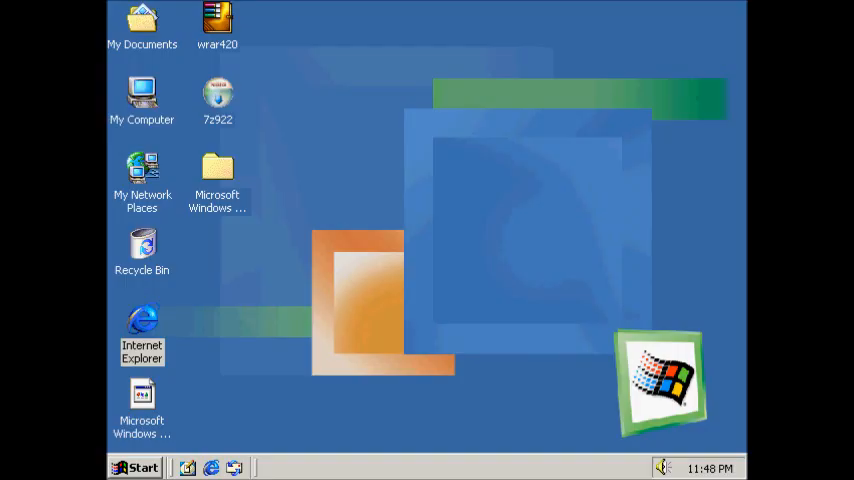